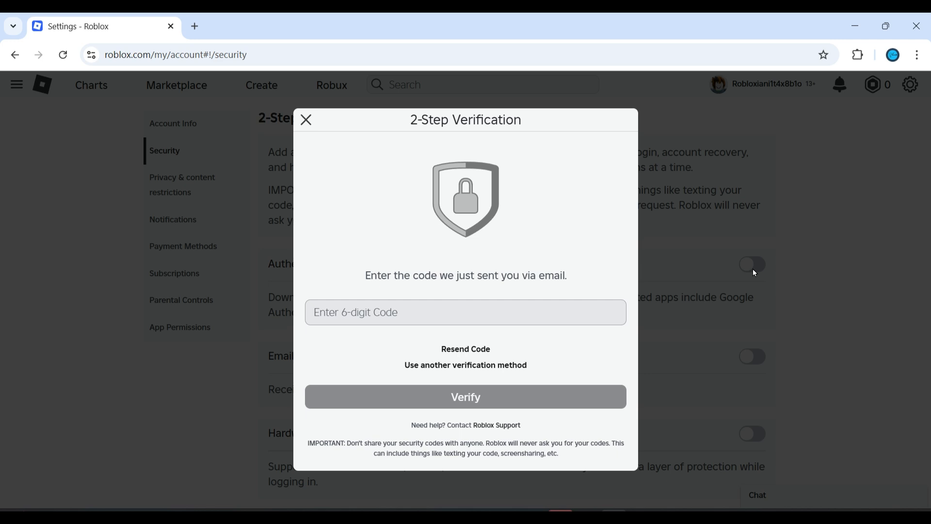
mouse_move(571, 182)
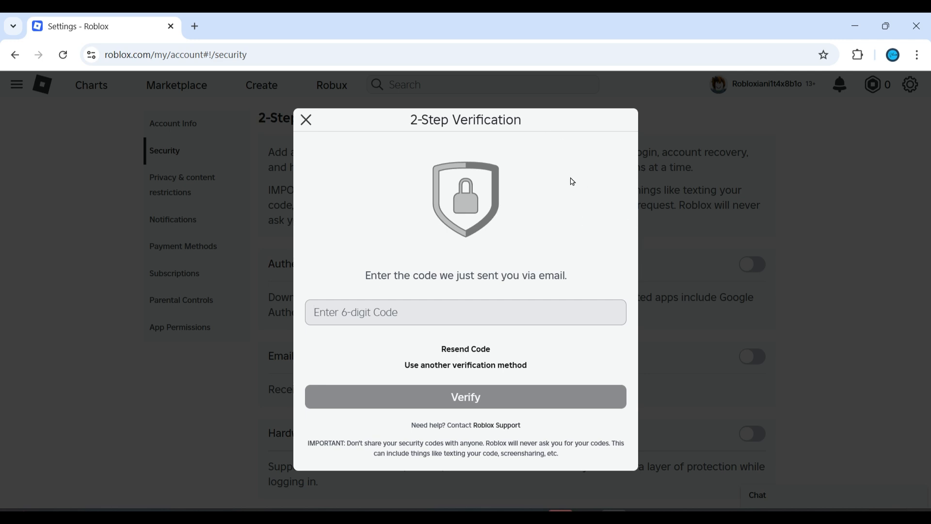
mouse_move(475, 348)
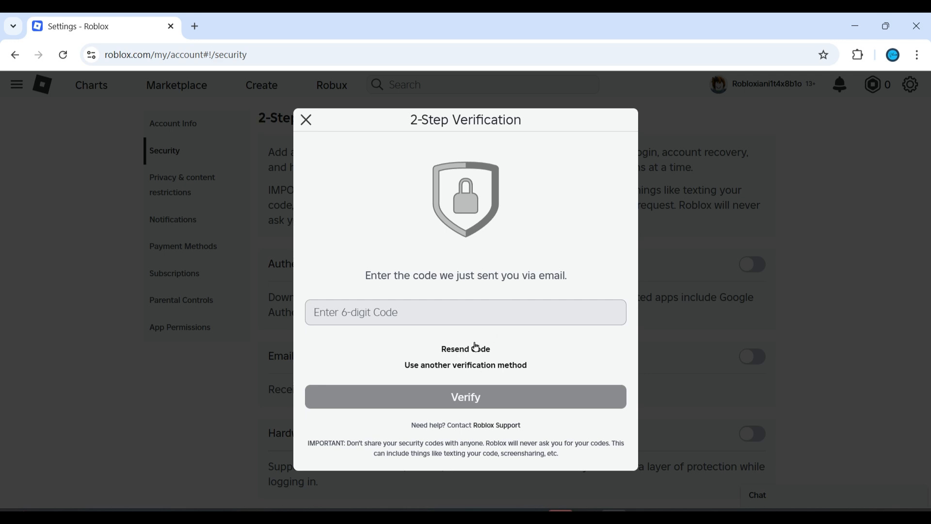
mouse_move(194, 26)
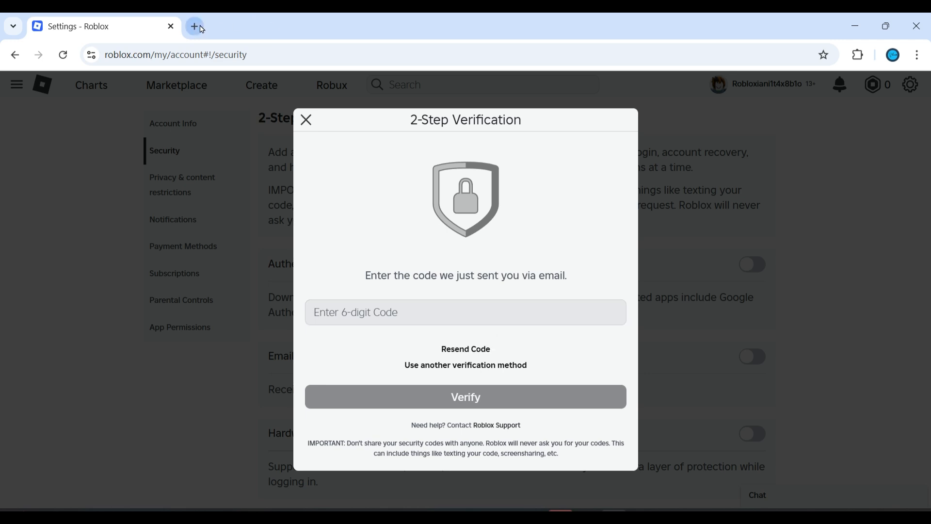
Search Google for 'gmail' and load the Gmail inbox from the 'Gmail - Google' result.
type("gmail")
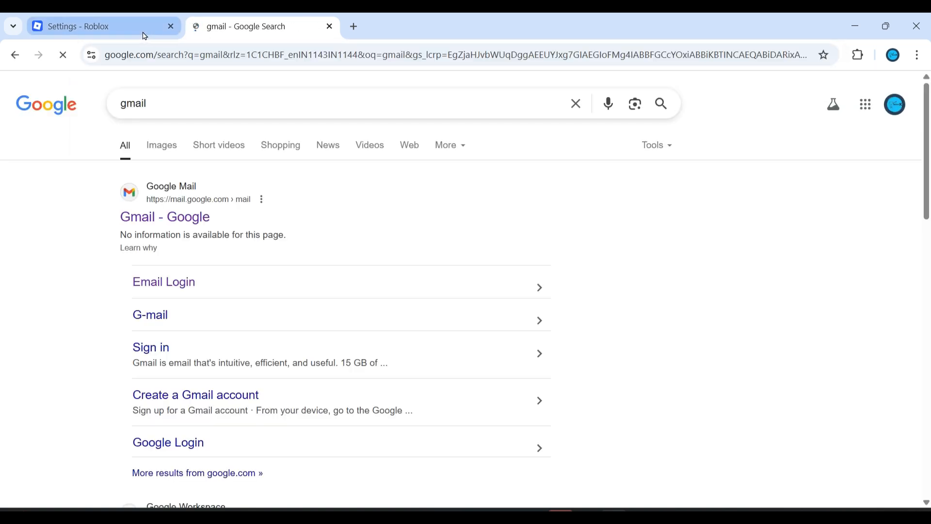
left_click(76, 25)
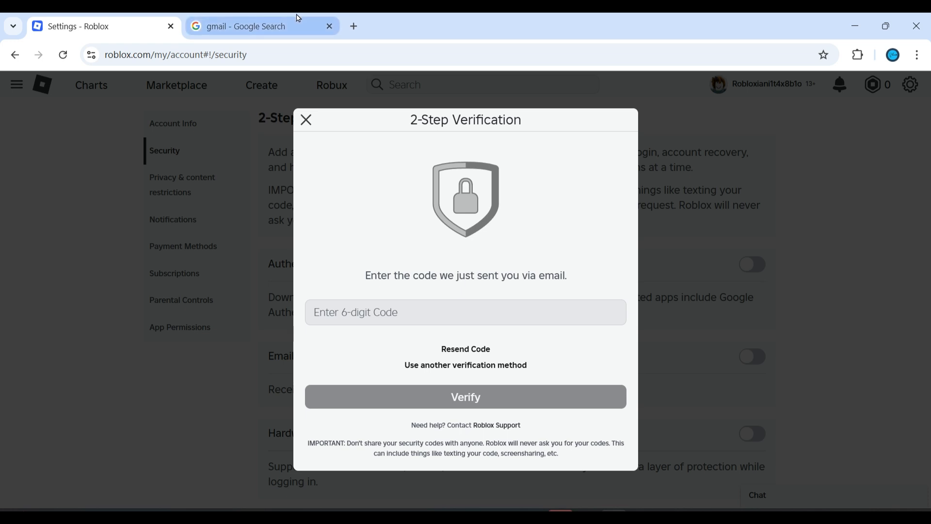
left_click(261, 25)
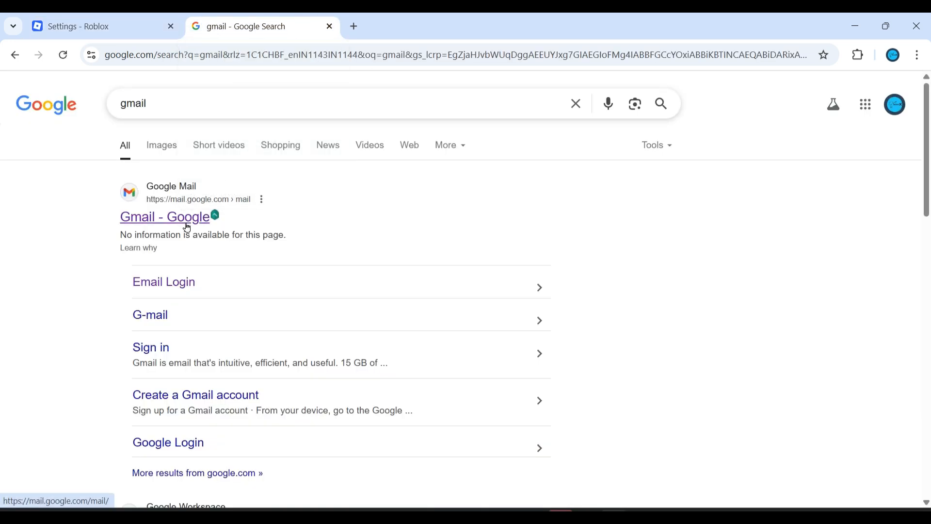
left_click(165, 217)
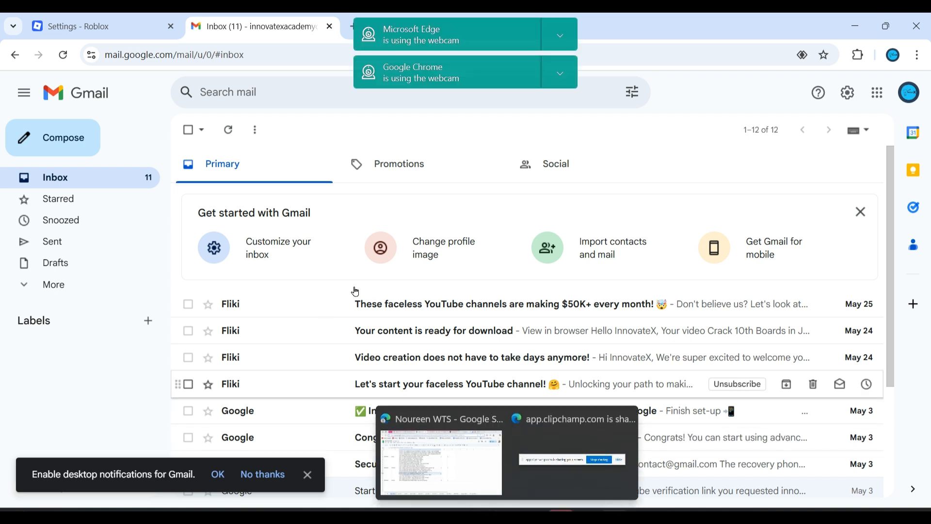
mouse_move(392, 202)
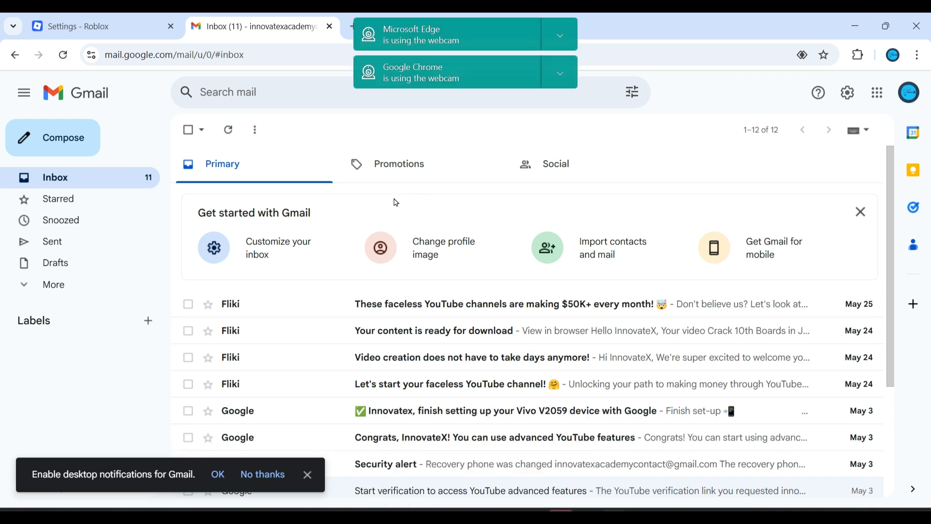
mouse_move(423, 410)
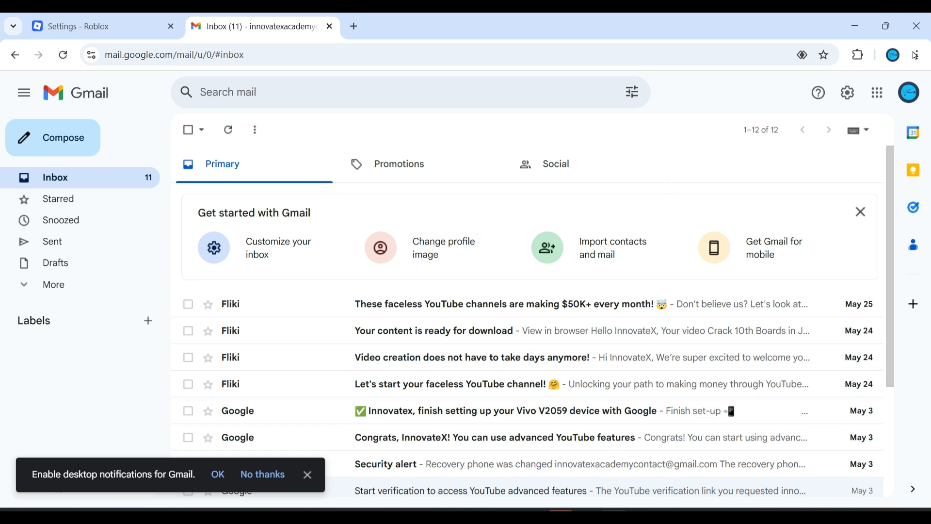
mouse_move(528, 304)
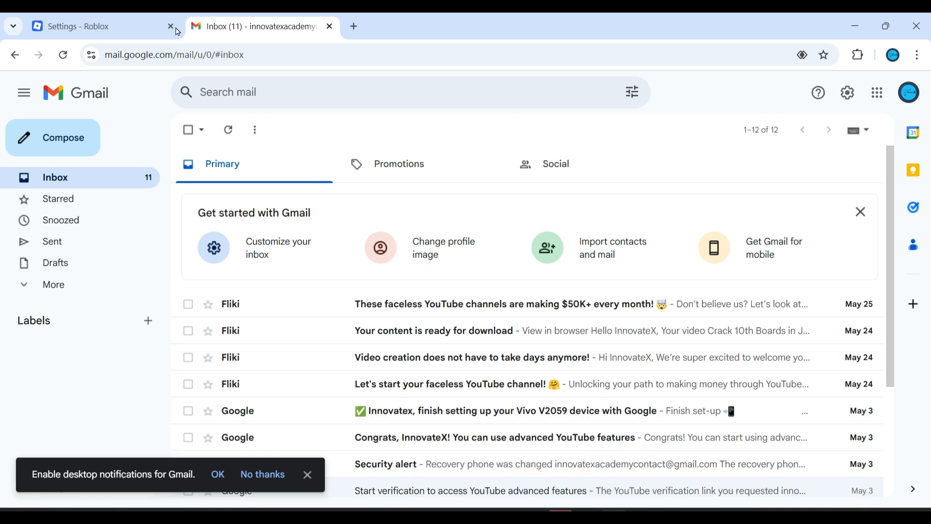
Switch back to the 'Settings - Roblox' tab with the 2-Step Verification dialog.
left_click(77, 26)
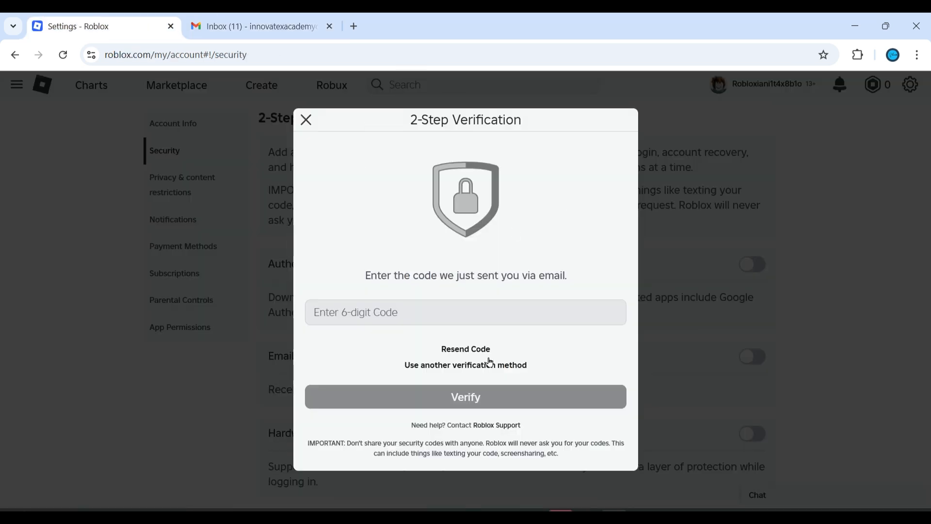
mouse_move(433, 224)
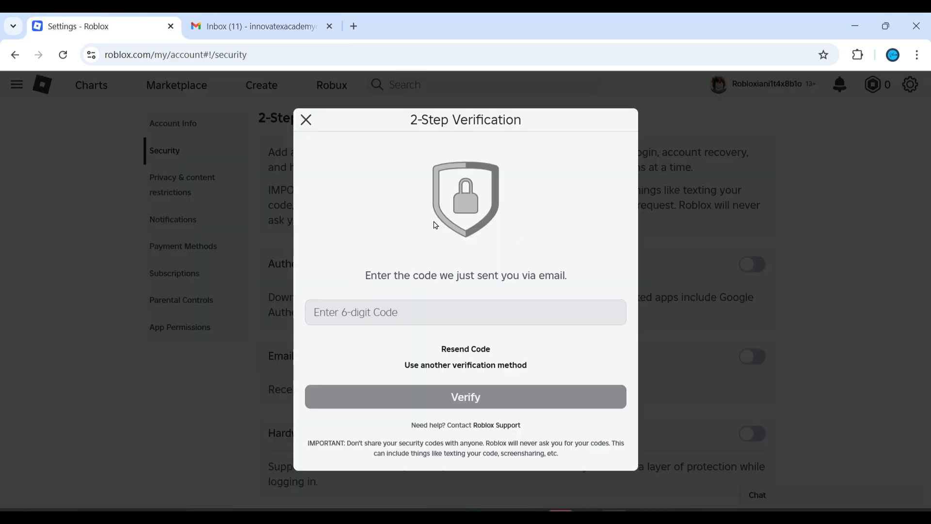
mouse_move(375, 268)
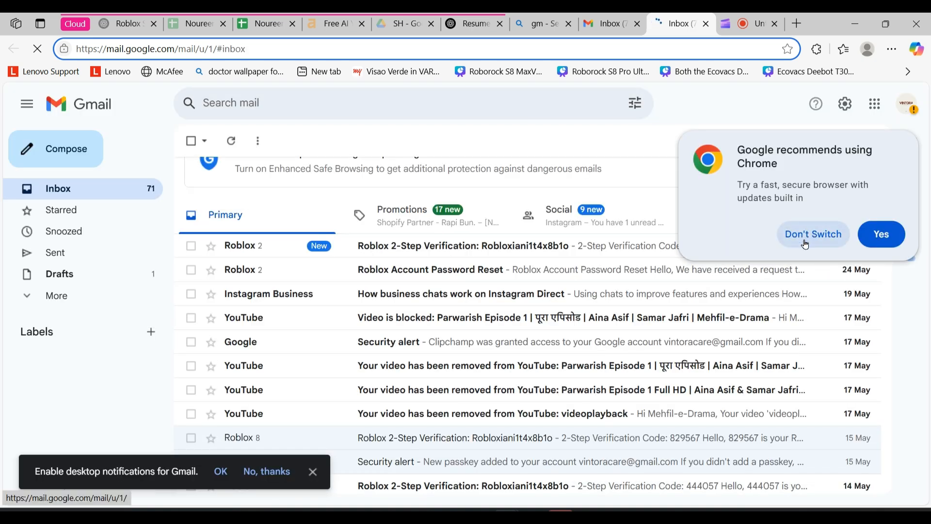
Dismiss the Chrome recommendation with 'Don't Switch' and review the Roblox code emails.
left_click(813, 234)
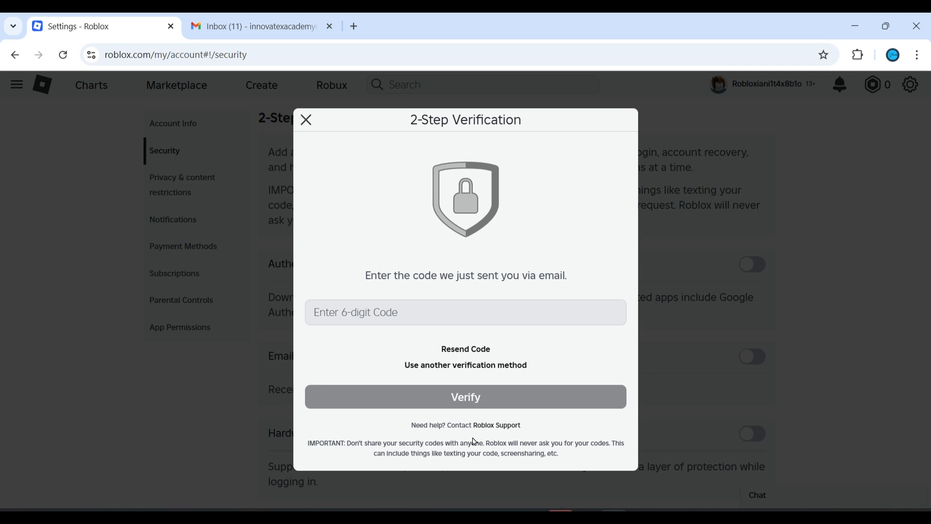
Switch 2-Step Verification to another method and choose 'Password'.
left_click(465, 365)
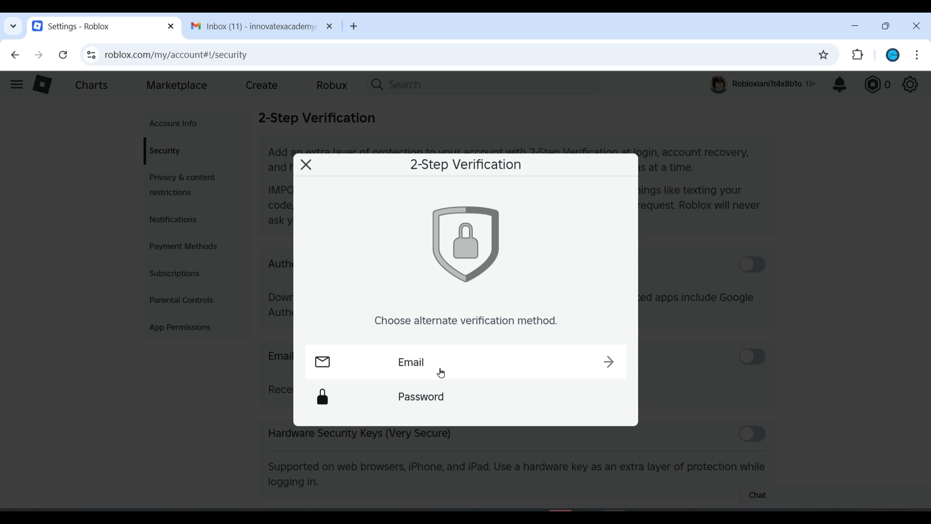
mouse_move(445, 406)
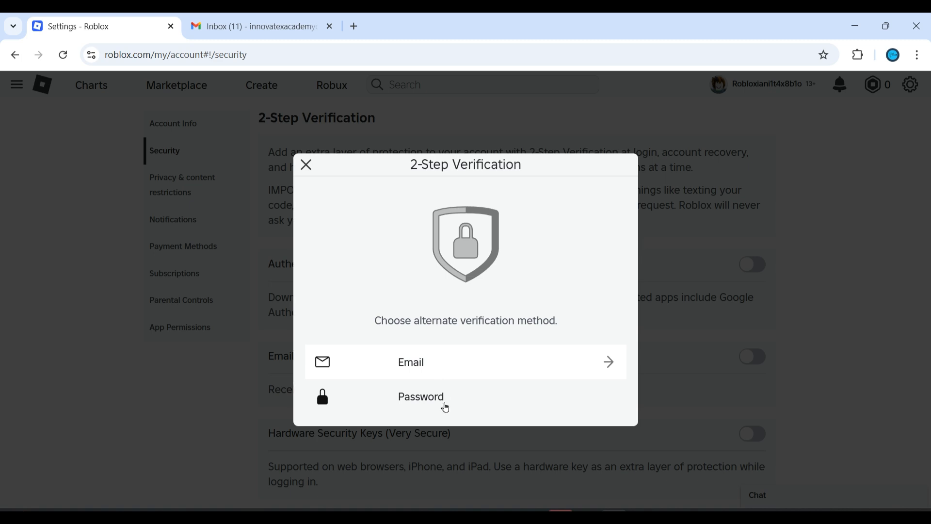
left_click(419, 396)
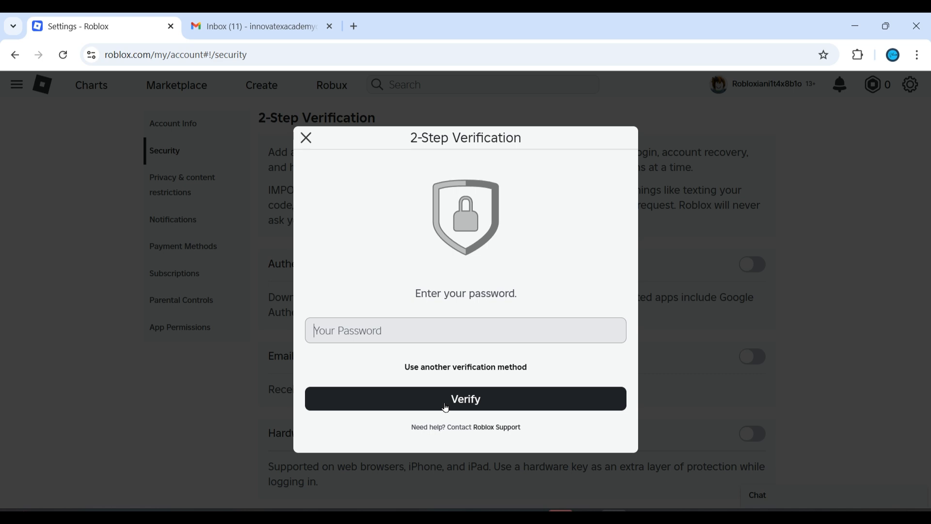
mouse_move(333, 179)
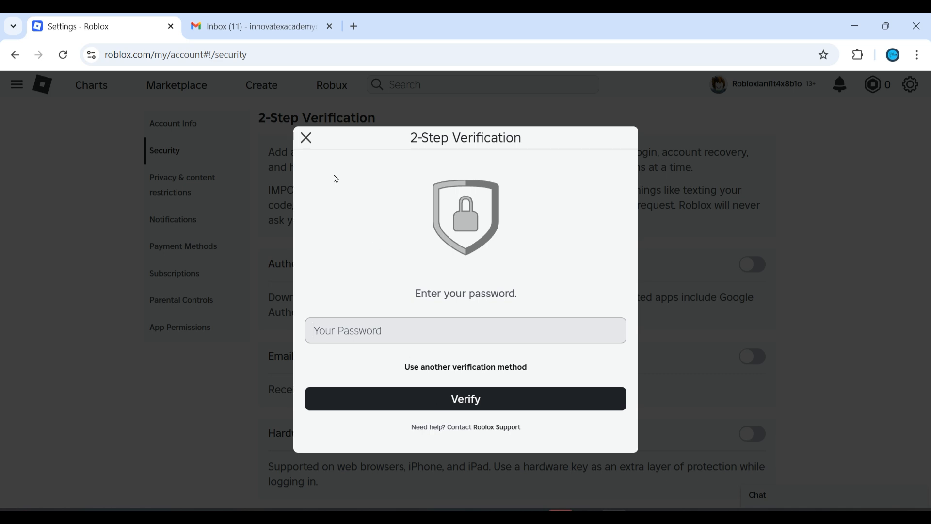
mouse_move(400, 443)
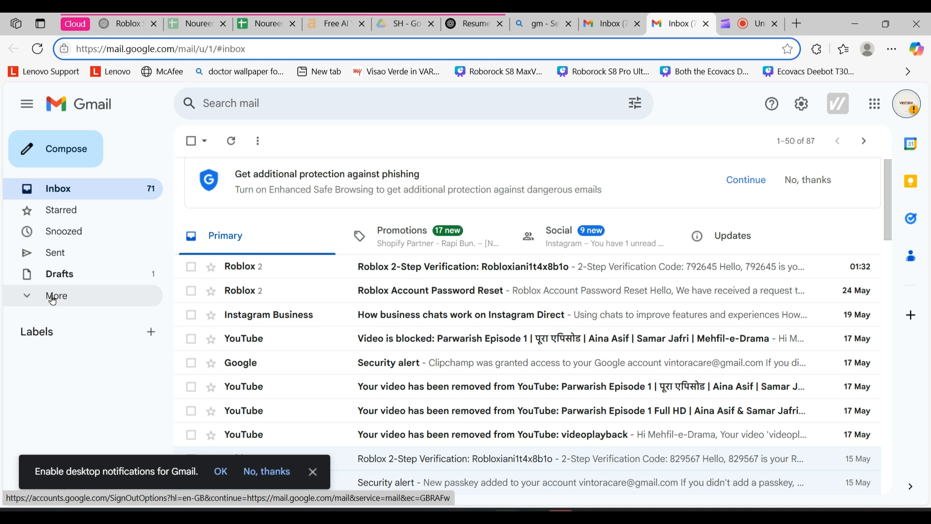
mouse_move(68, 169)
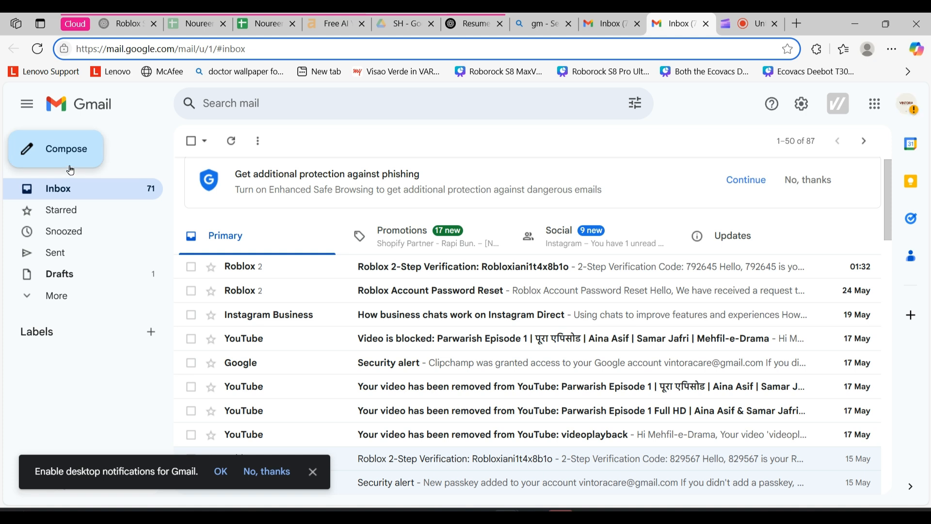
Start a blank New Message draft via Gmail's Compose.
left_click(57, 149)
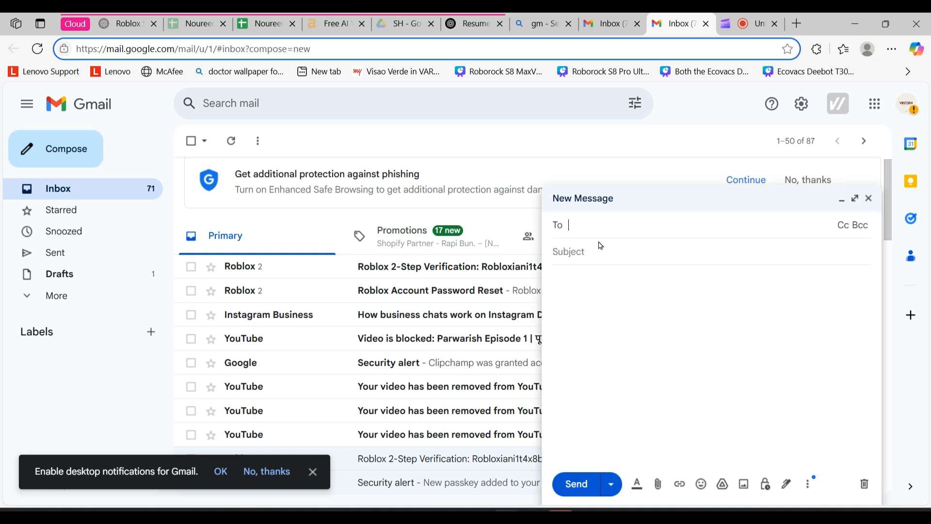
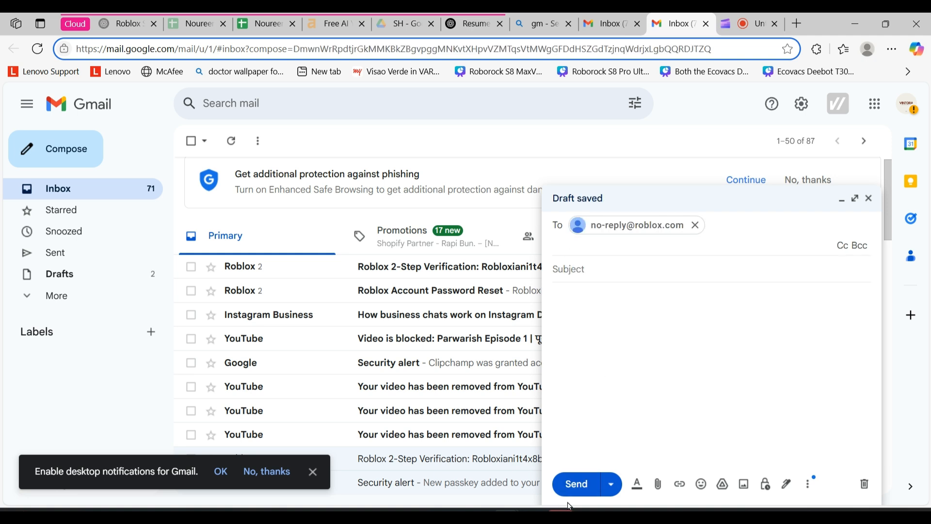
left_click(575, 483)
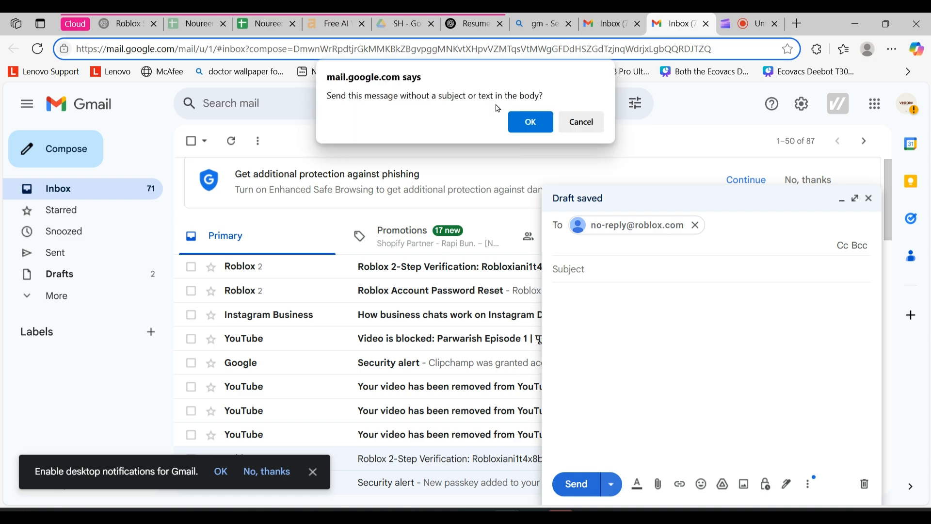
left_click(529, 122)
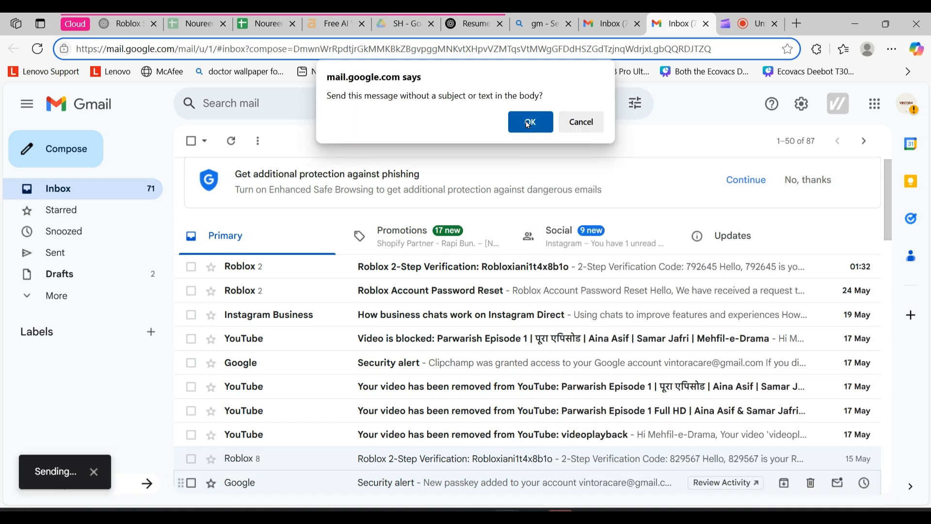
left_click(529, 122)
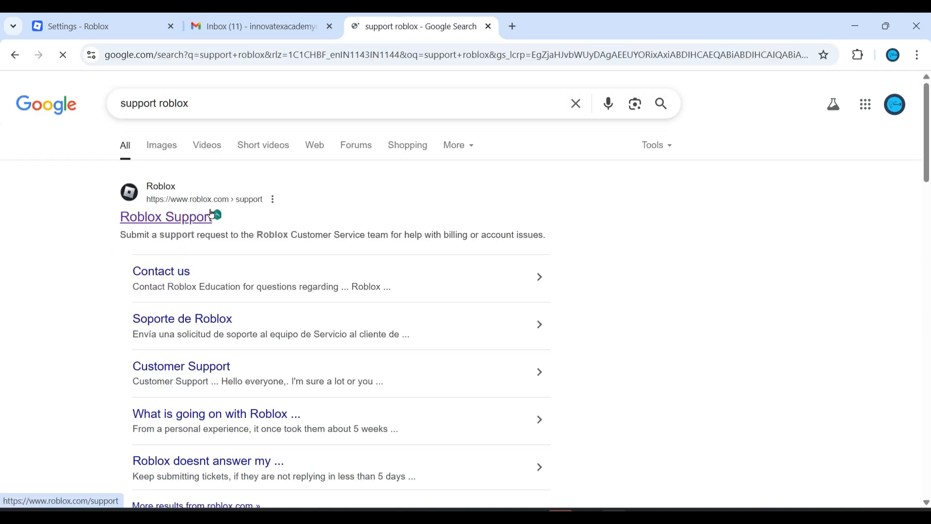
Follow the Roblox Support link from the 'support roblox' Google results.
left_click(165, 217)
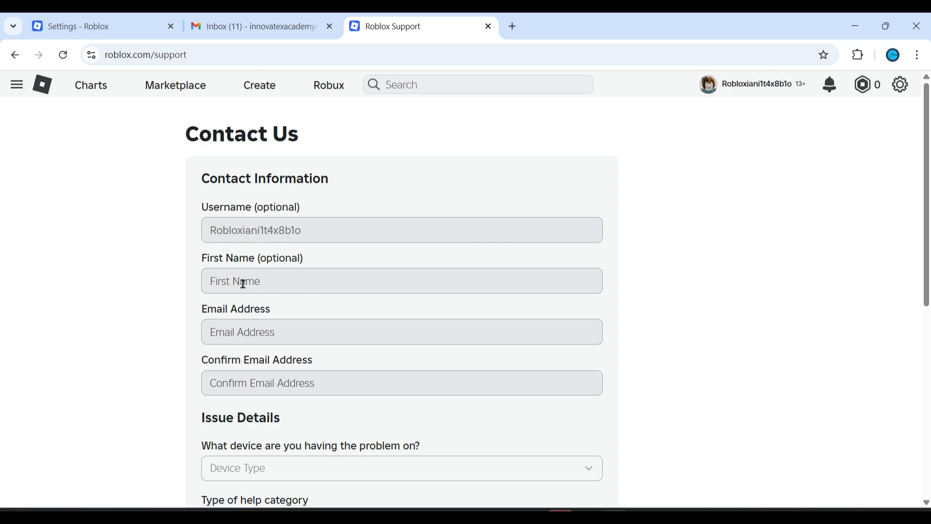
Set the Contact Us form to PC, Account Hacked or Can't Log in, 2-Step Verification, and focus the description box.
scroll("down", 3)
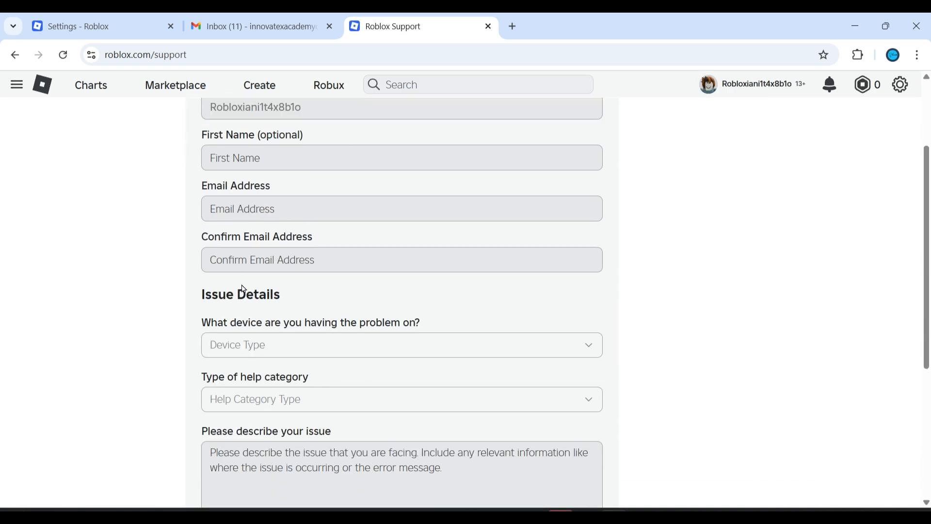
scroll("down", 3)
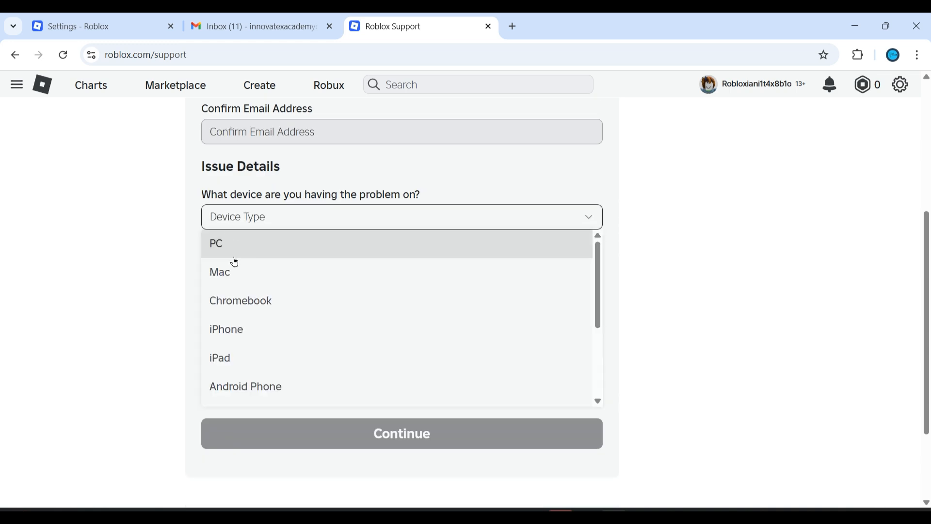
left_click(216, 242)
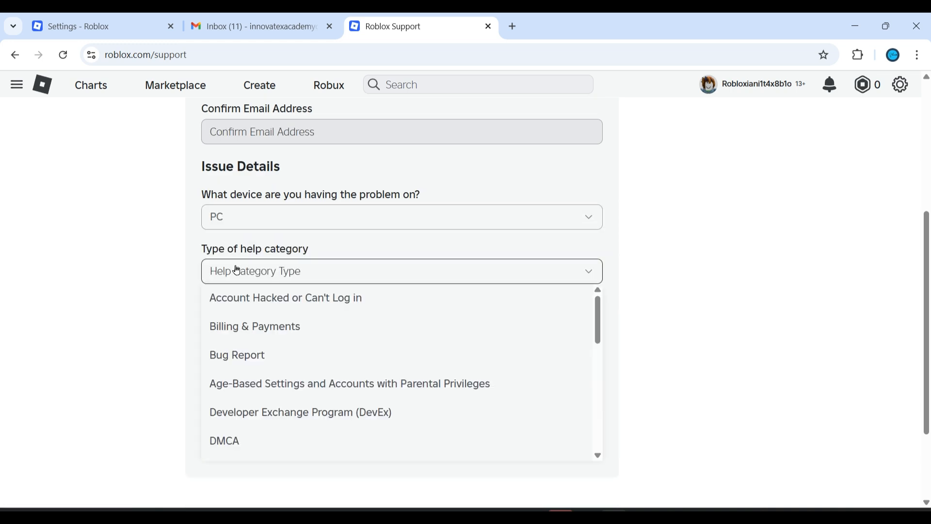
scroll("down", 3)
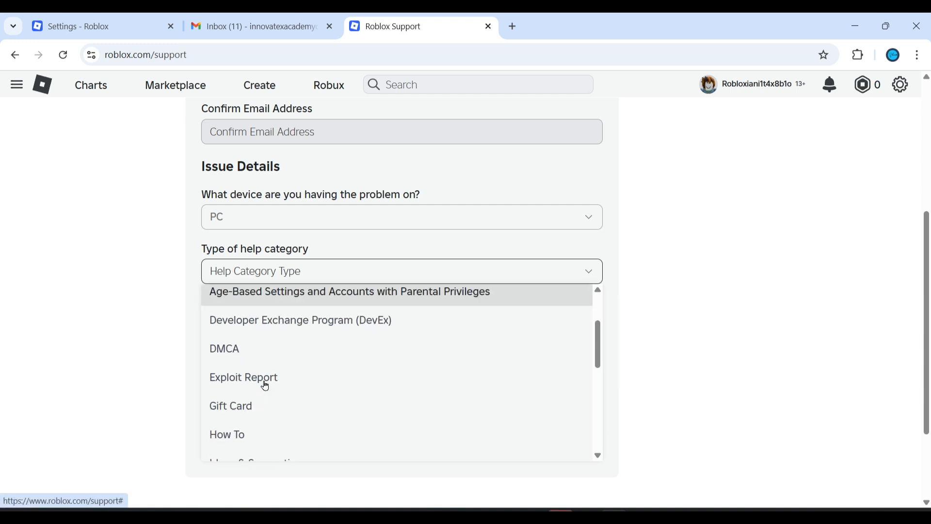
scroll("up", 3)
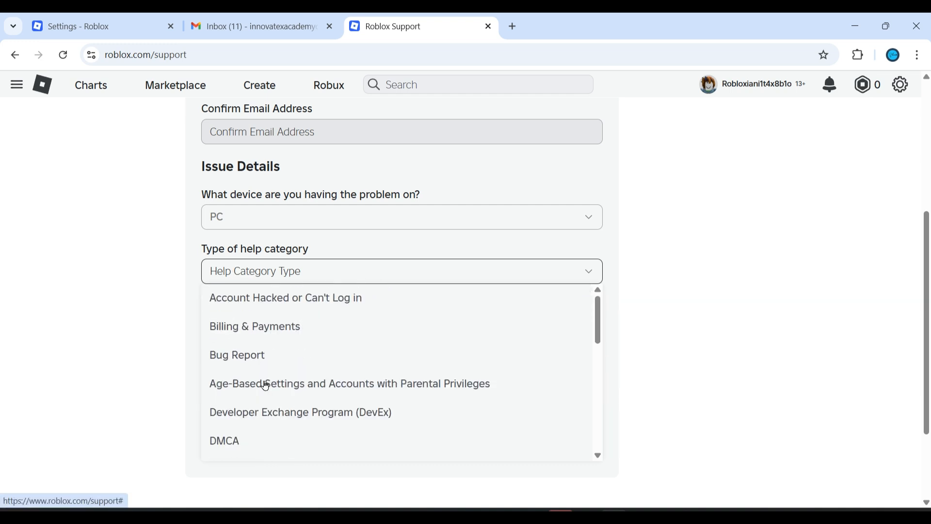
left_click(285, 298)
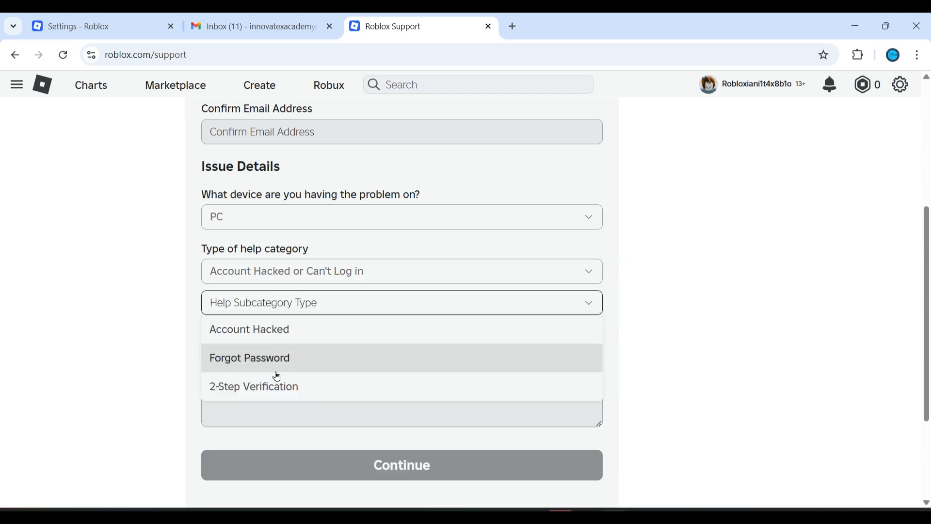
left_click(253, 386)
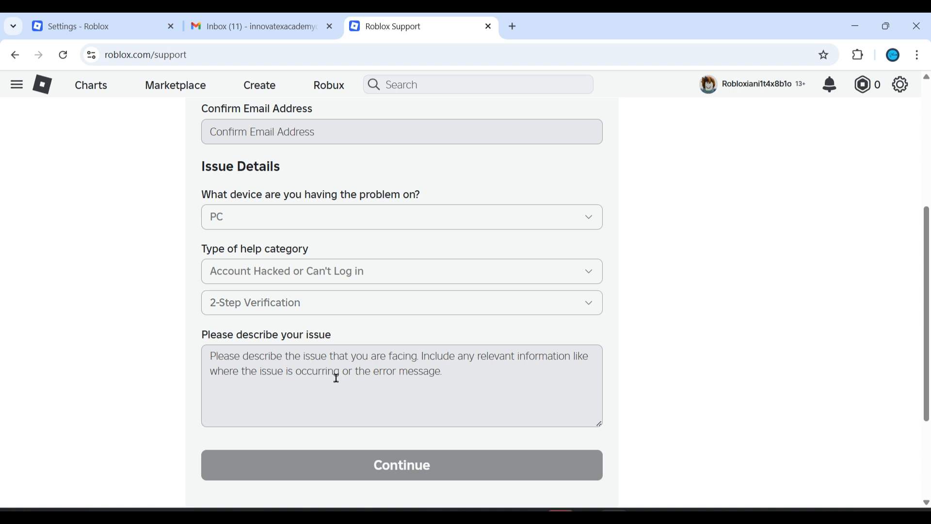
left_click(356, 380)
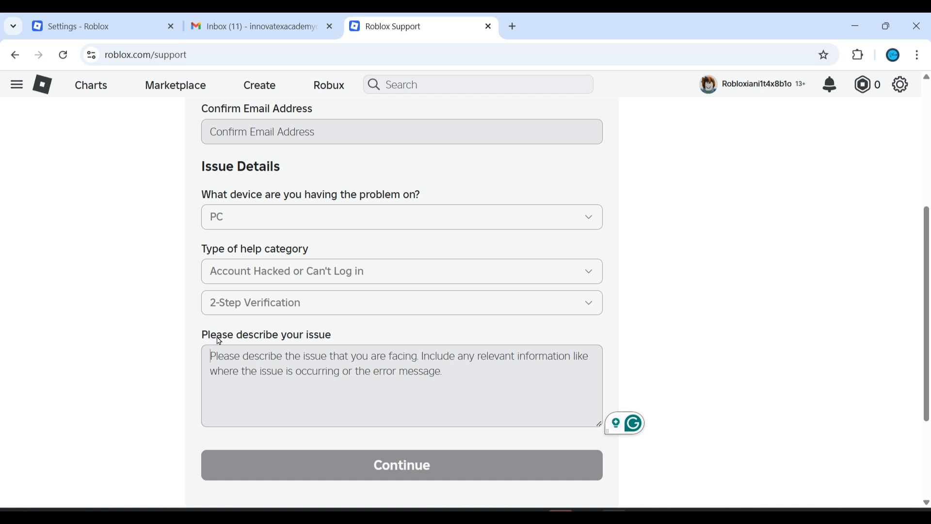
scroll("down", 3)
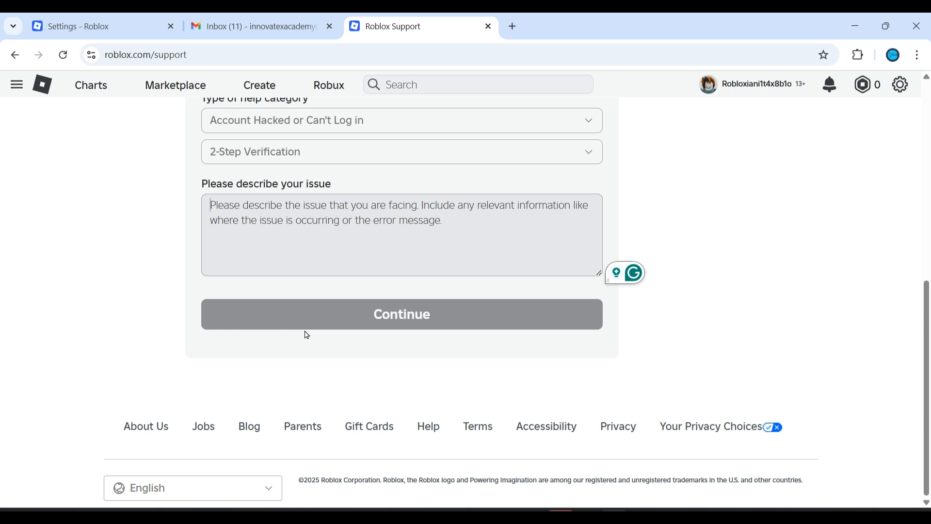
mouse_move(156, 247)
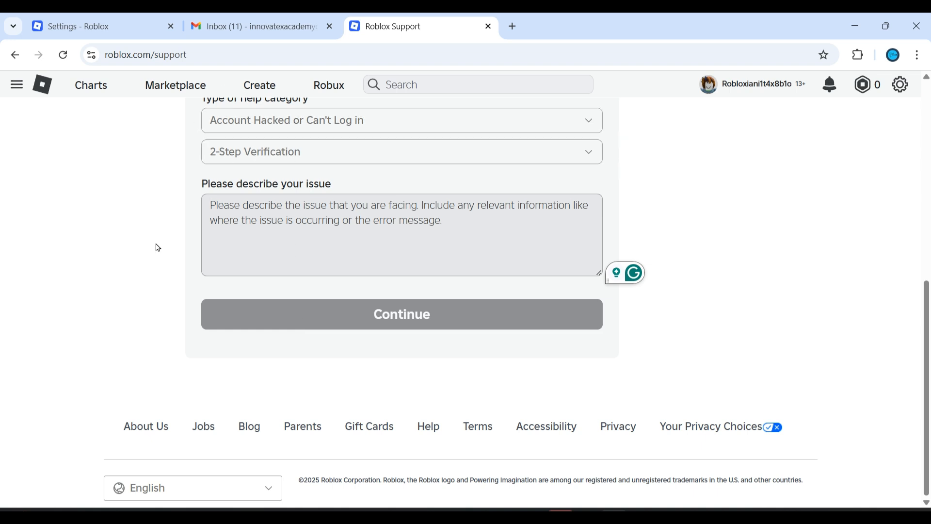